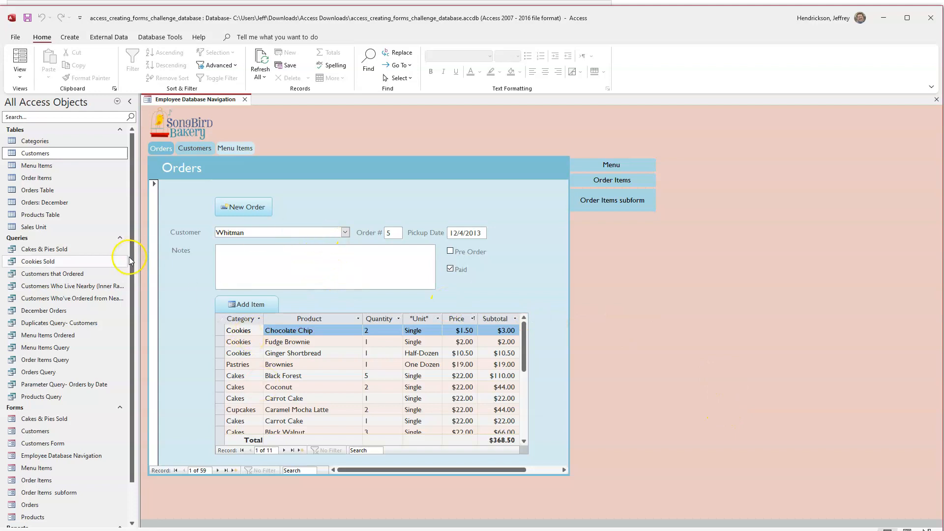
- Show the ribbon's Create commands for making new database objects
scroll(down, 3)
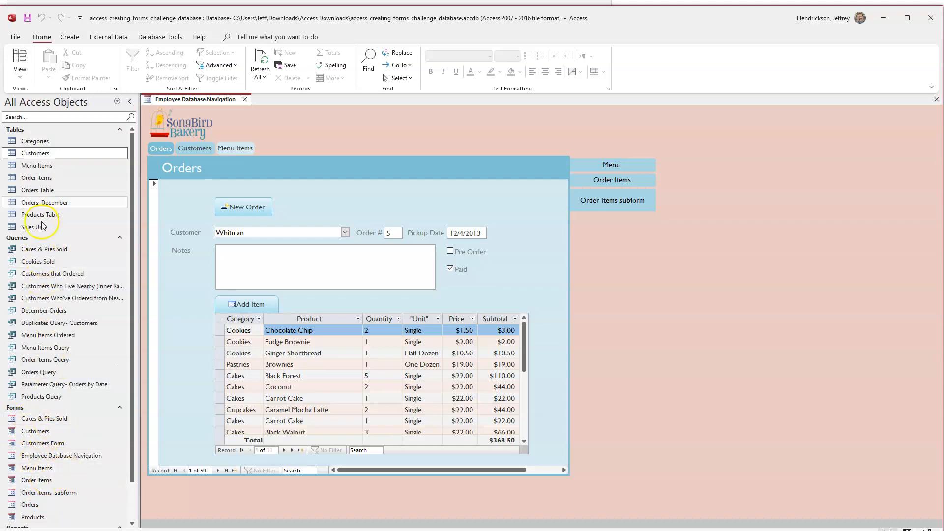
click(69, 36)
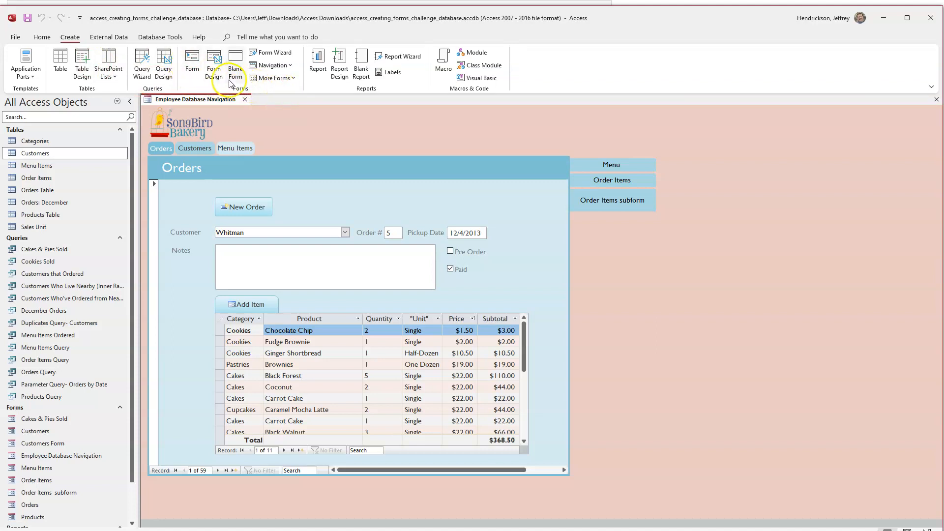
mouse_move(278, 55)
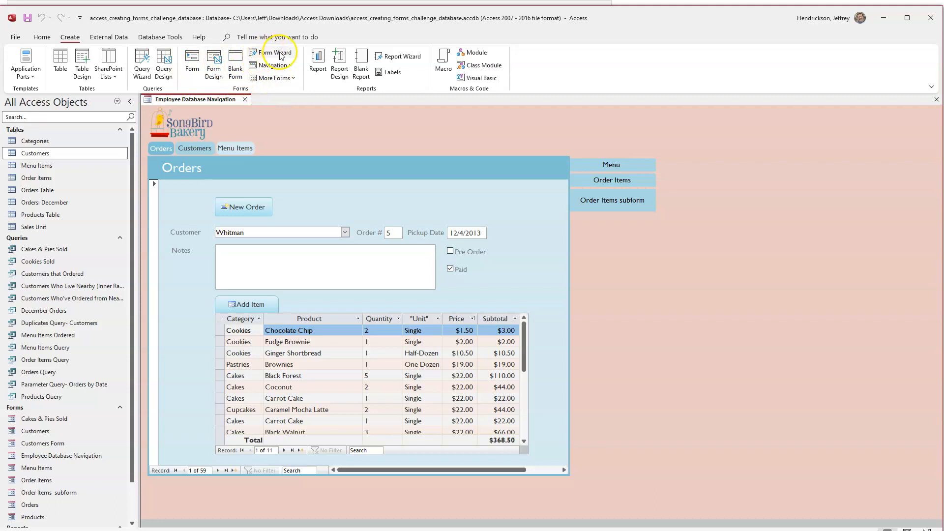
- Start the Form Wizard on the Menu Items table with the ID, Product ID and Price fields
click(275, 52)
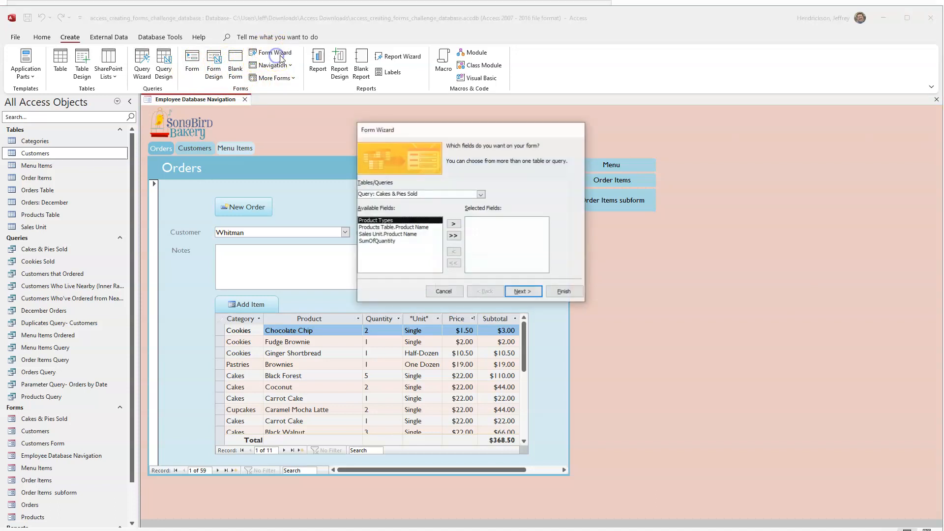
mouse_move(490, 186)
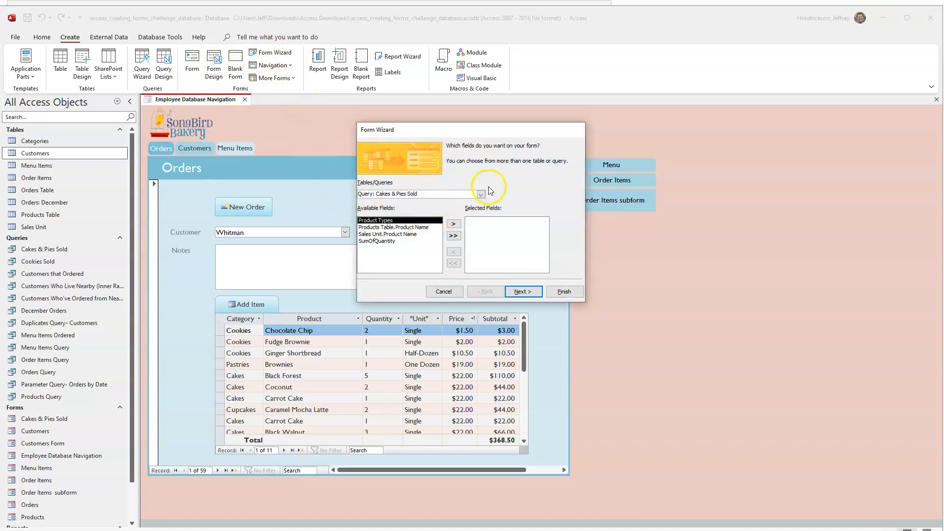
click(479, 194)
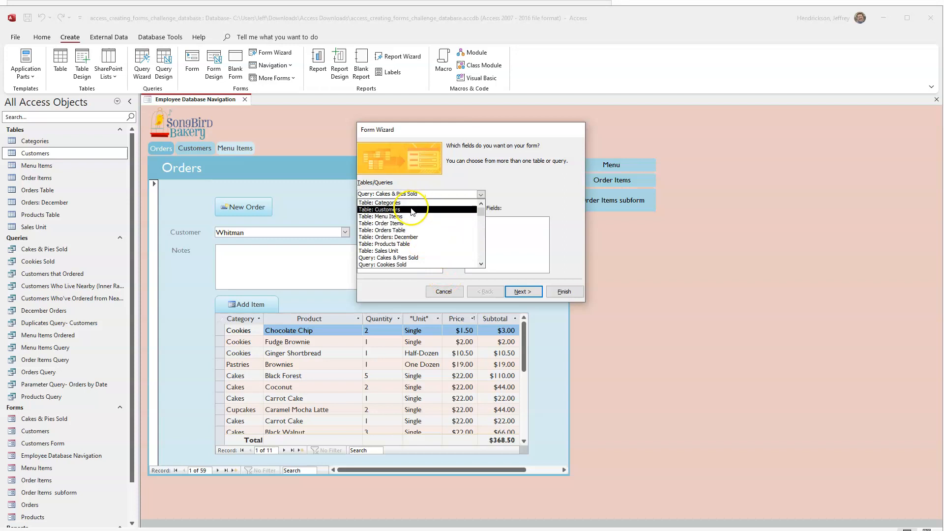
click(392, 217)
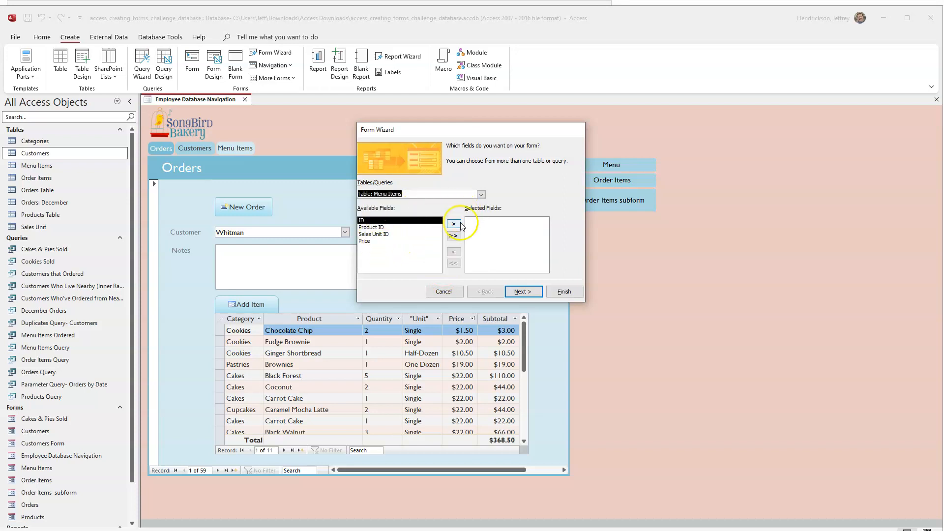
click(454, 225)
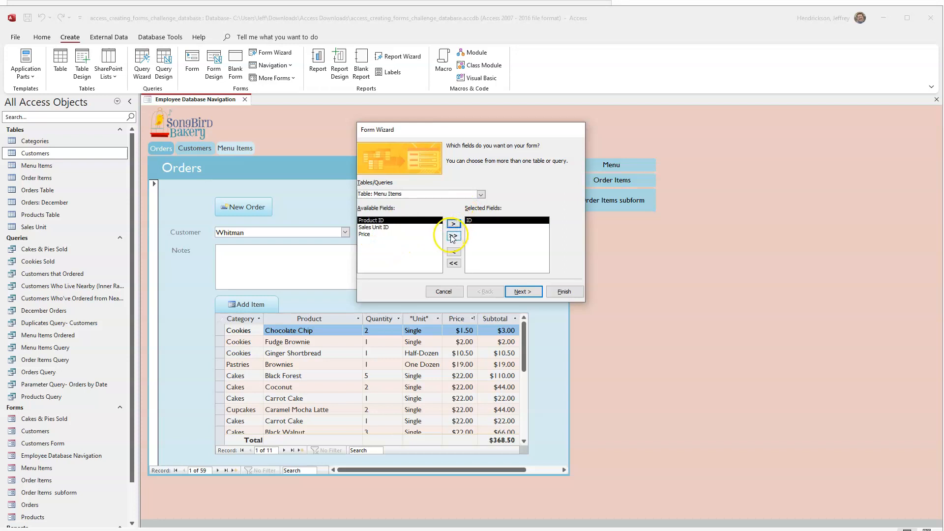
click(454, 236)
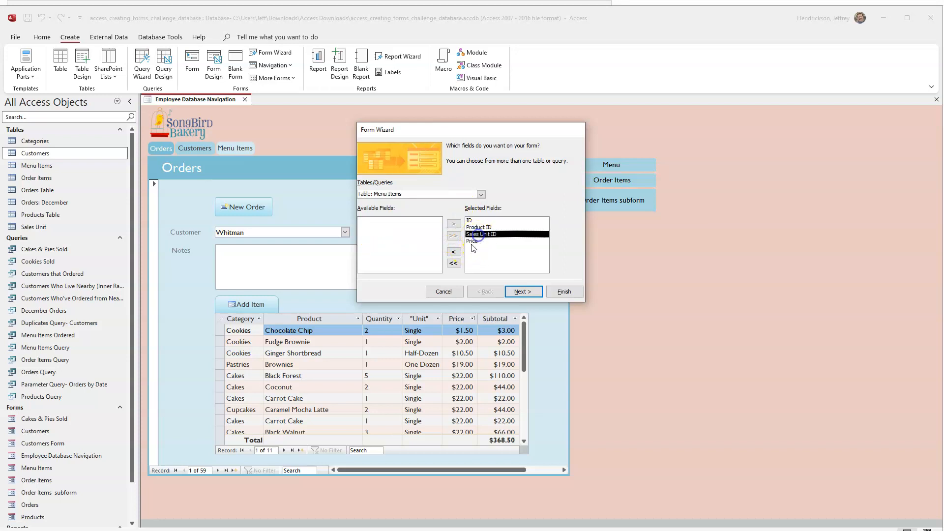
click(453, 251)
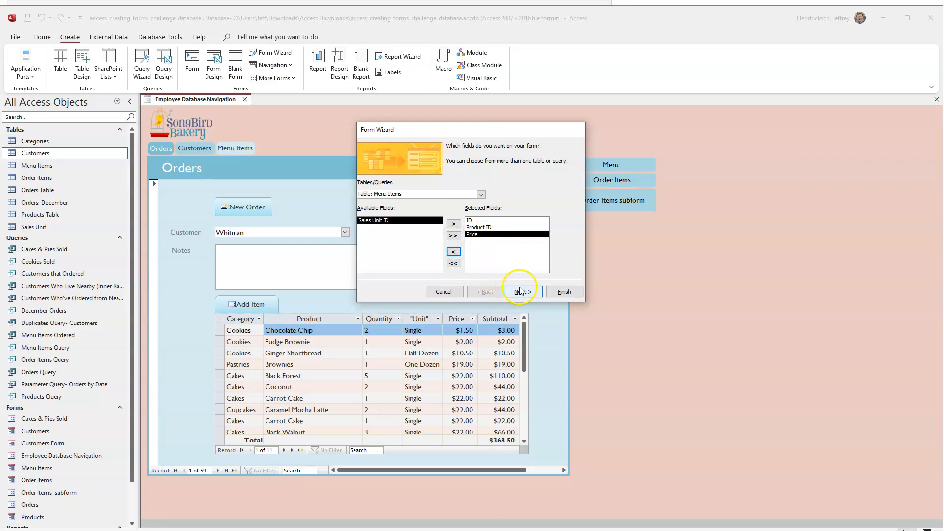
- Keep the Columnar layout, title the form Menu TEMP and finish creating it
click(527, 291)
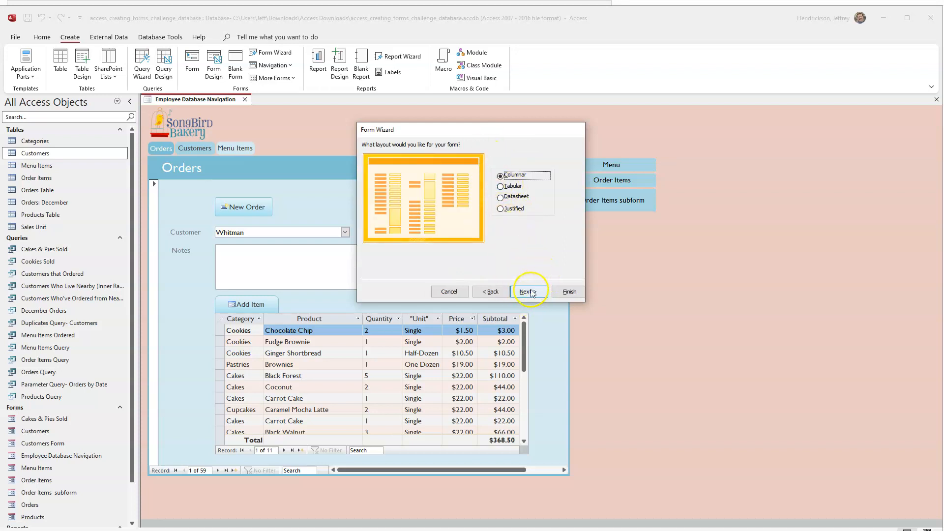
click(526, 292)
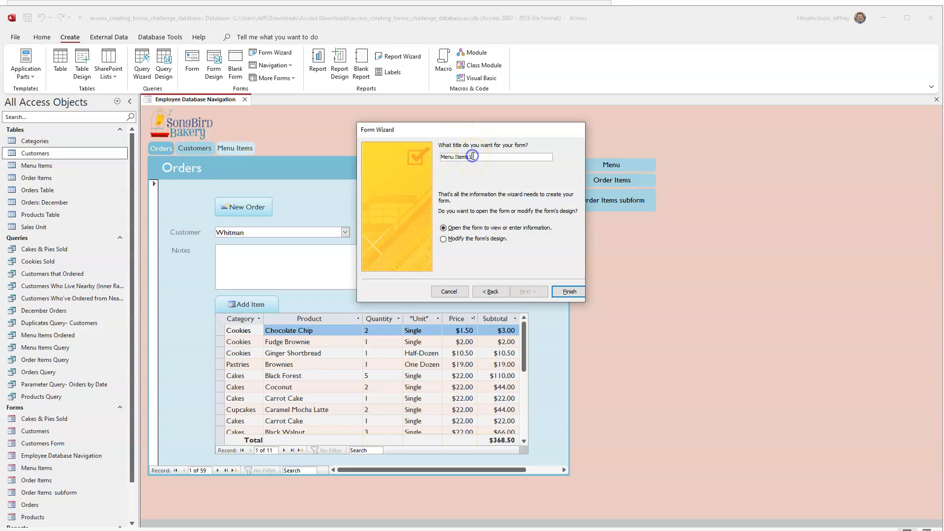
key(BackSpace)
text(TEMP)
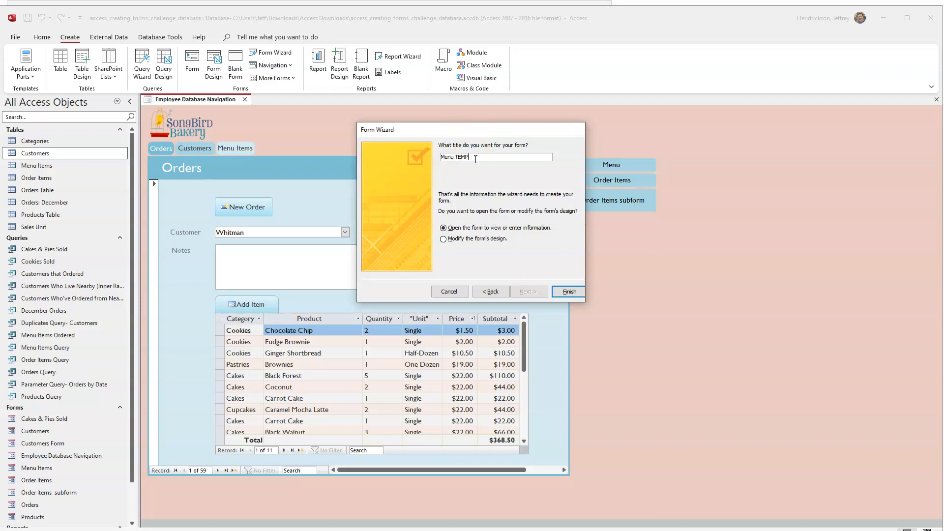
mouse_move(502, 266)
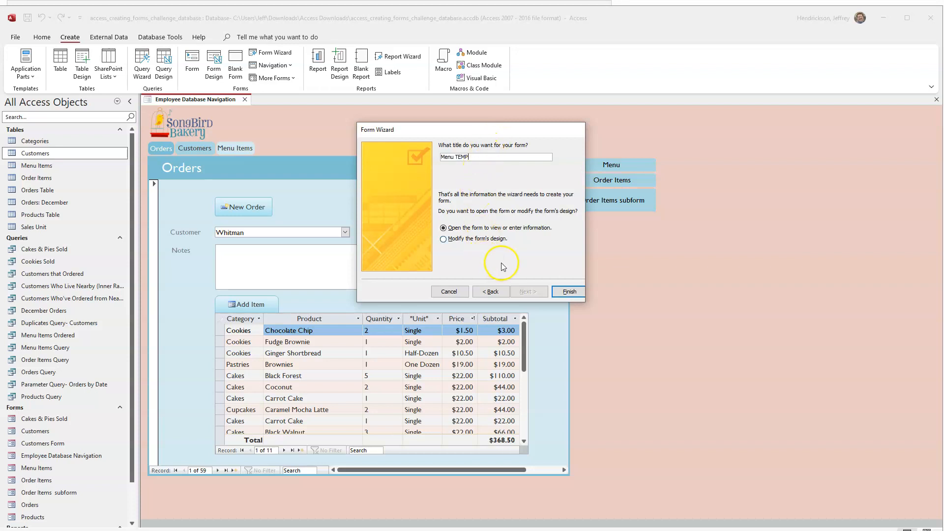
mouse_move(538, 269)
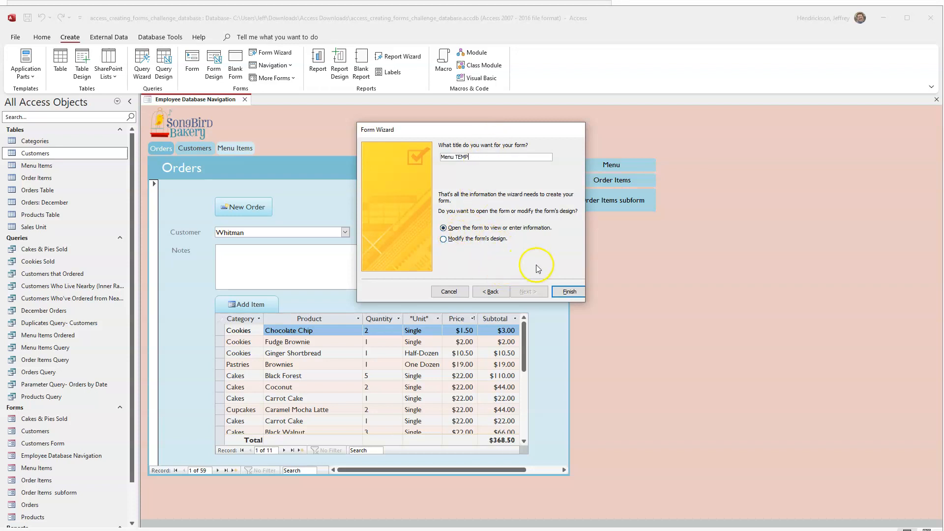
click(566, 291)
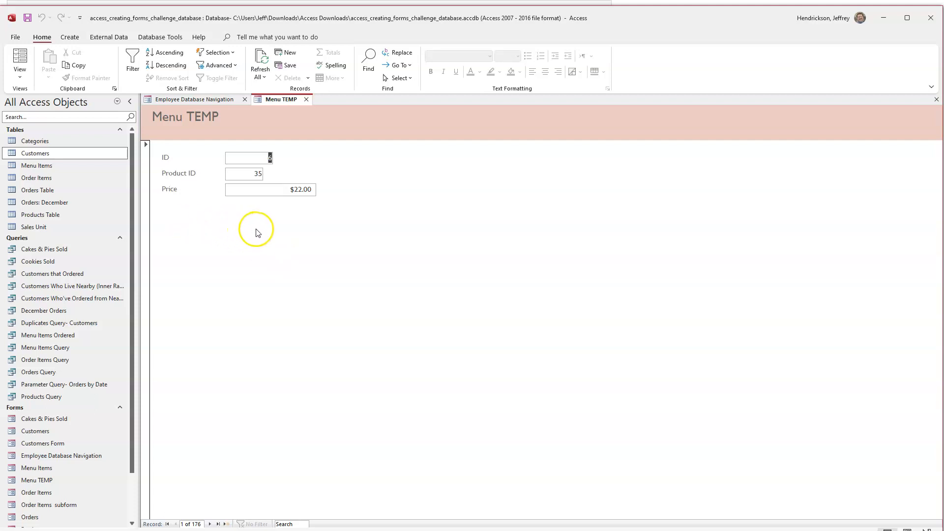
- Switch the Menu TEMP form to Layout View
click(20, 60)
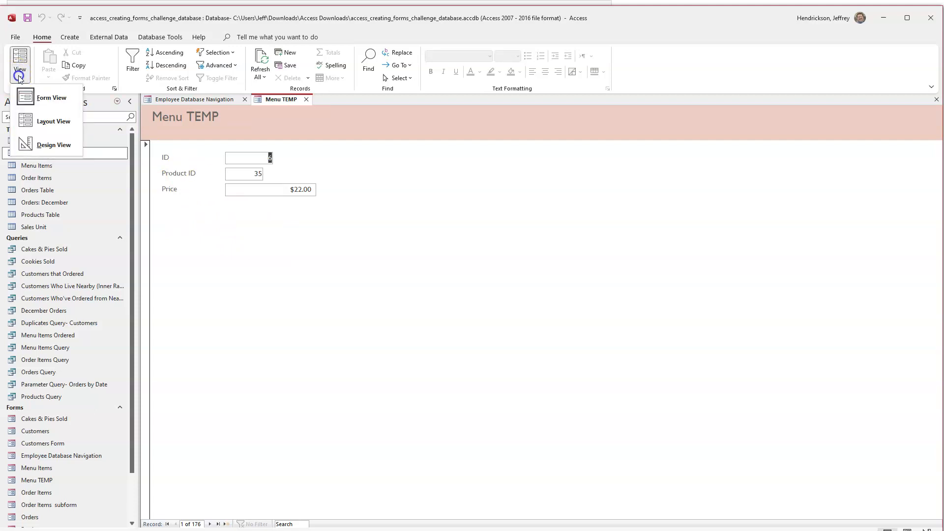
click(53, 121)
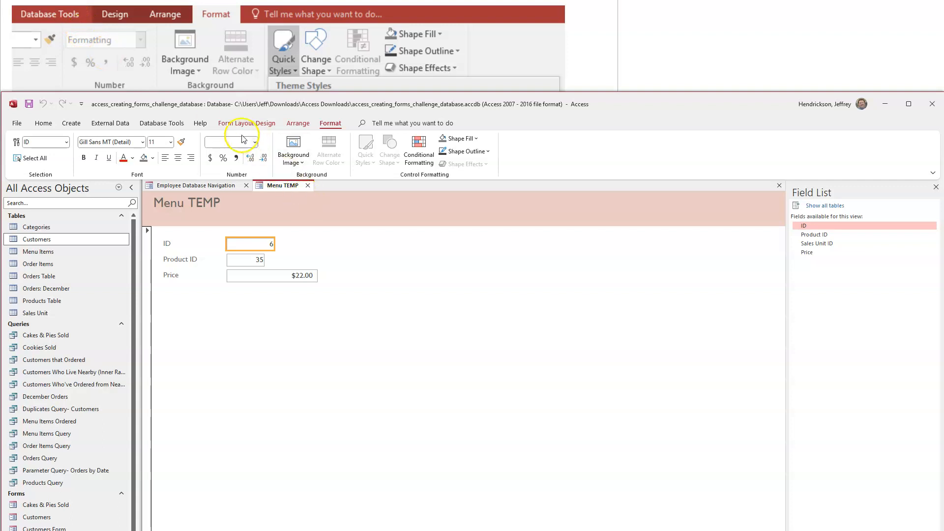
mouse_move(237, 127)
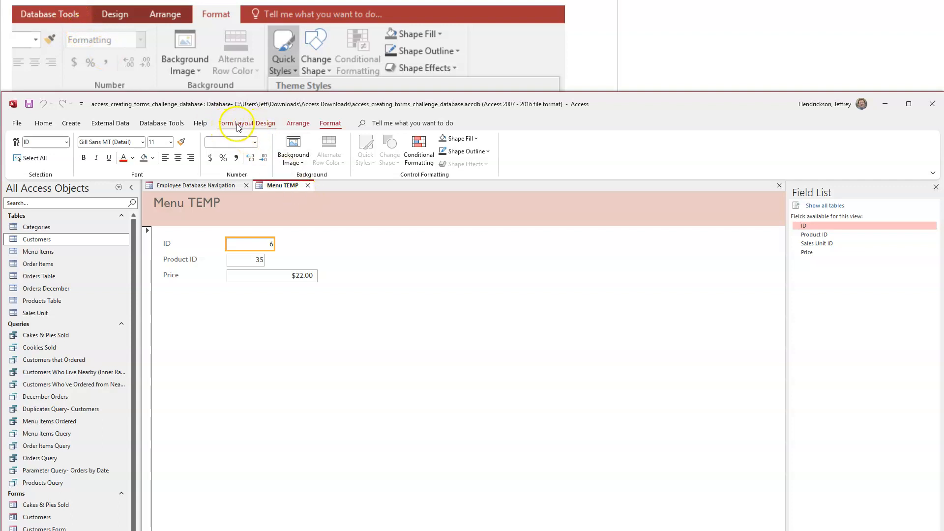
mouse_move(83, 22)
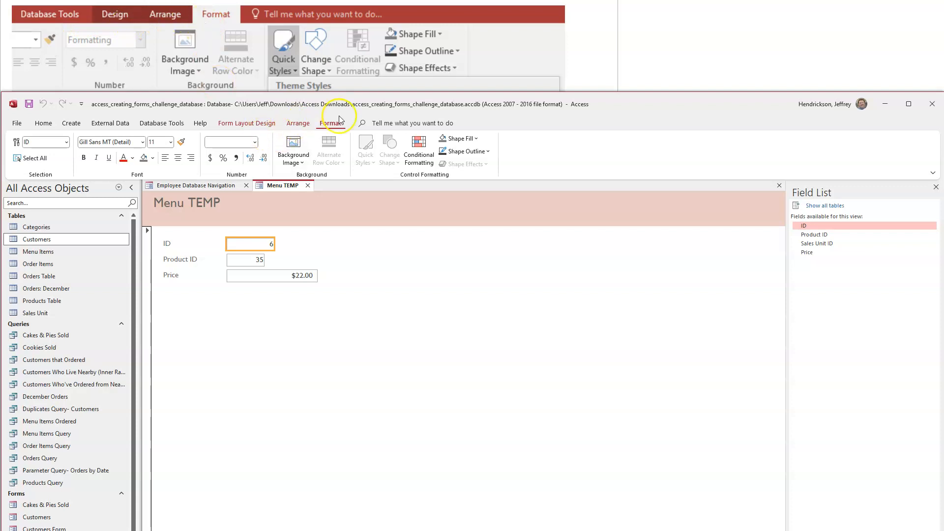
mouse_move(366, 242)
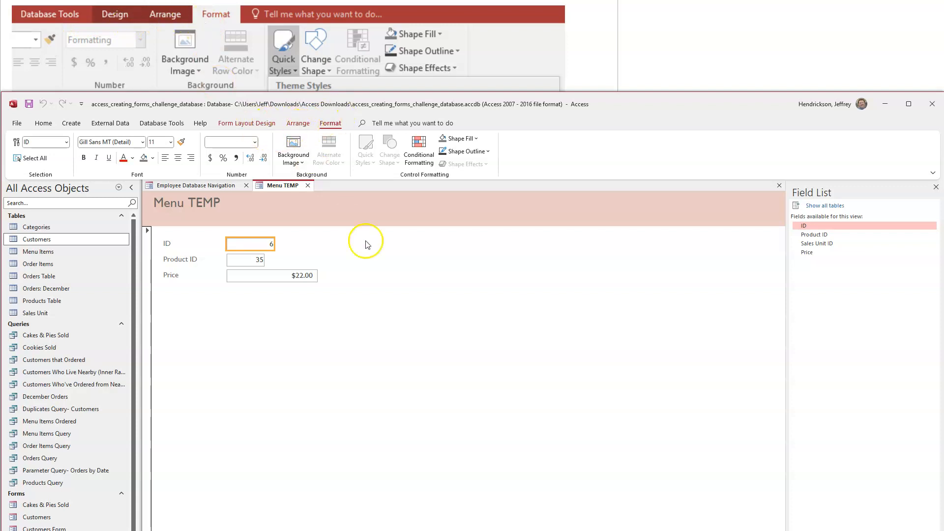
mouse_move(439, 311)
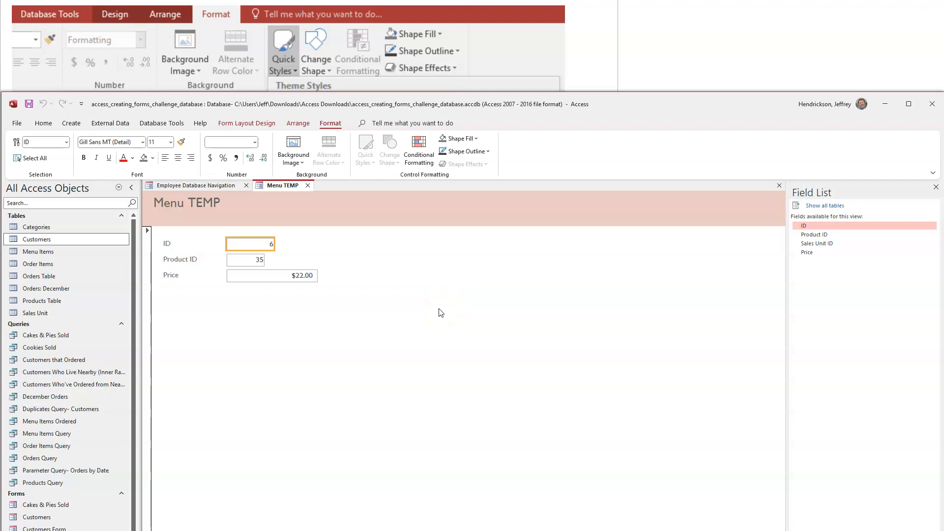
mouse_move(562, 134)
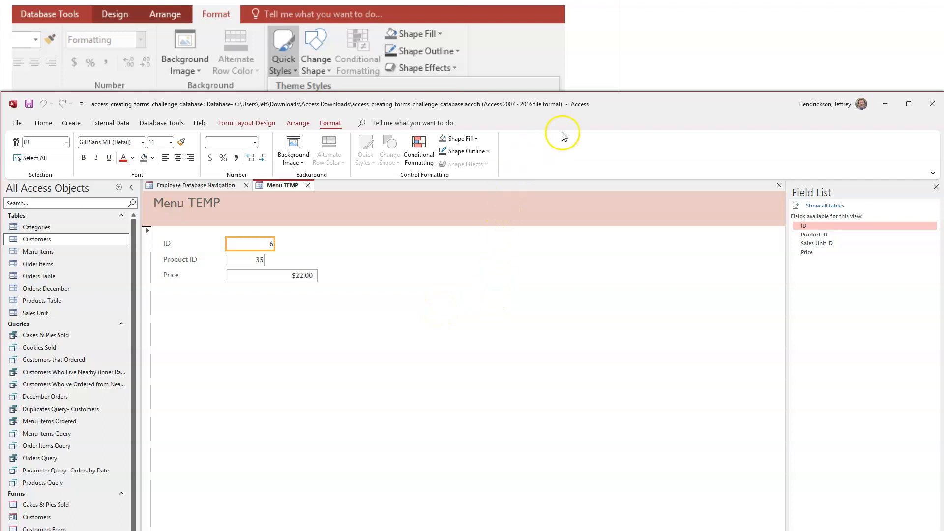
mouse_move(384, 224)
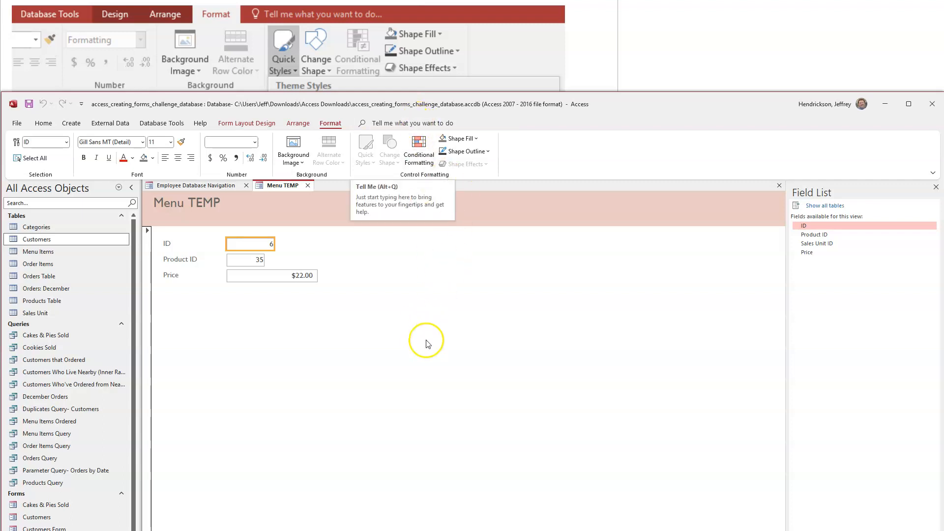
mouse_move(436, 355)
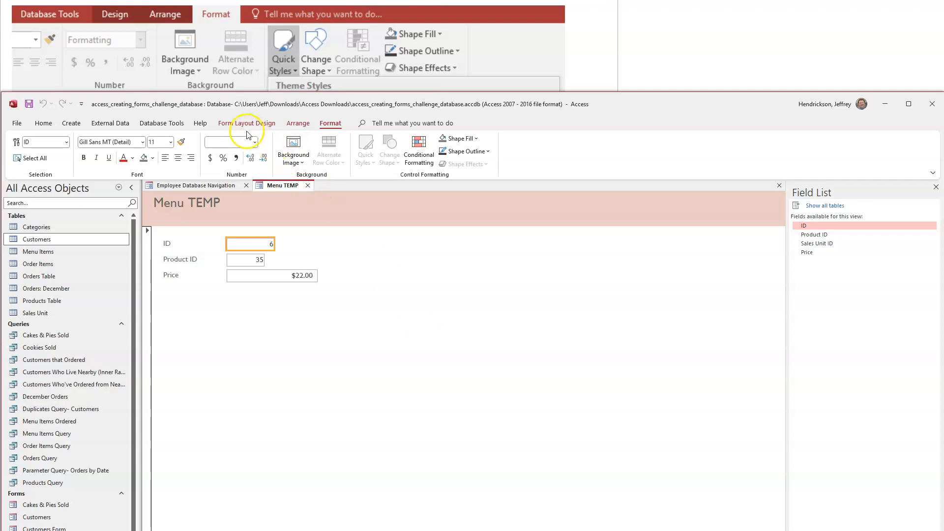
mouse_move(208, 47)
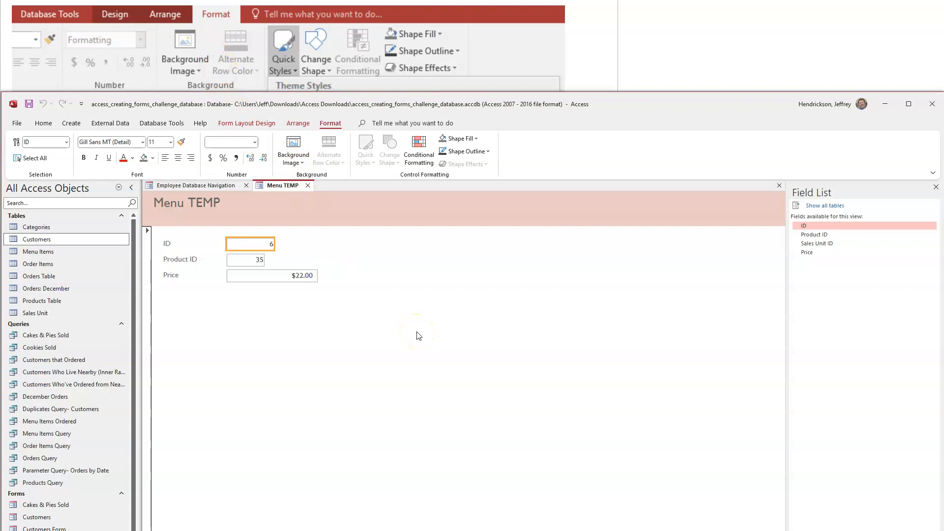
mouse_move(626, 102)
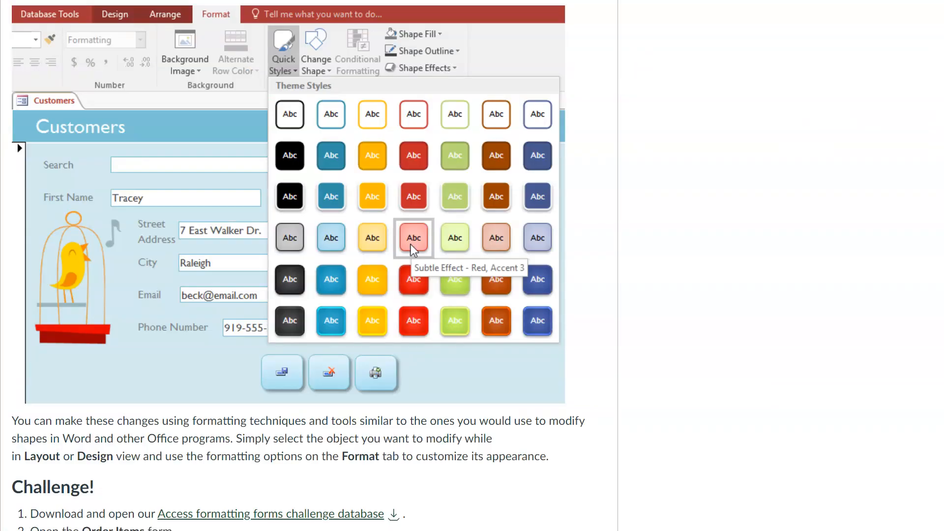
- Scroll the GCFGlobal page down to the six-step Challenge list
scroll(down, 3)
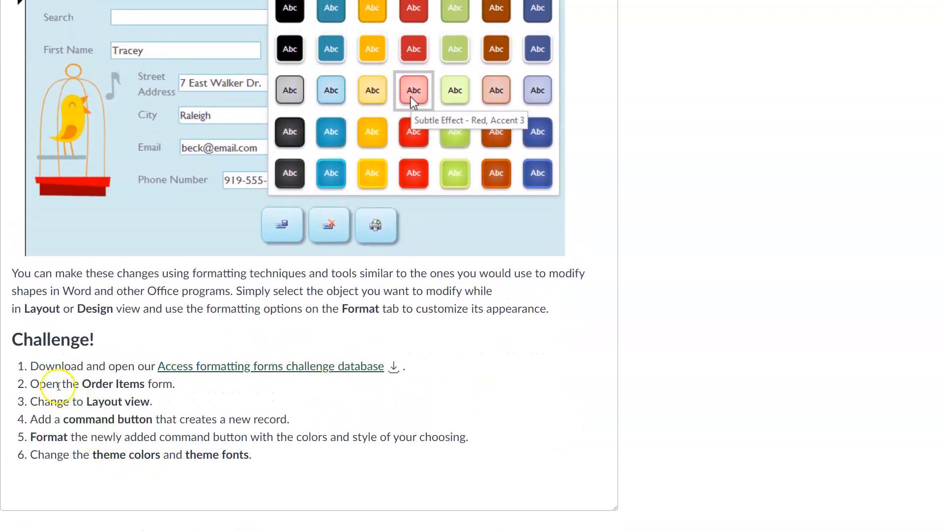
mouse_move(133, 397)
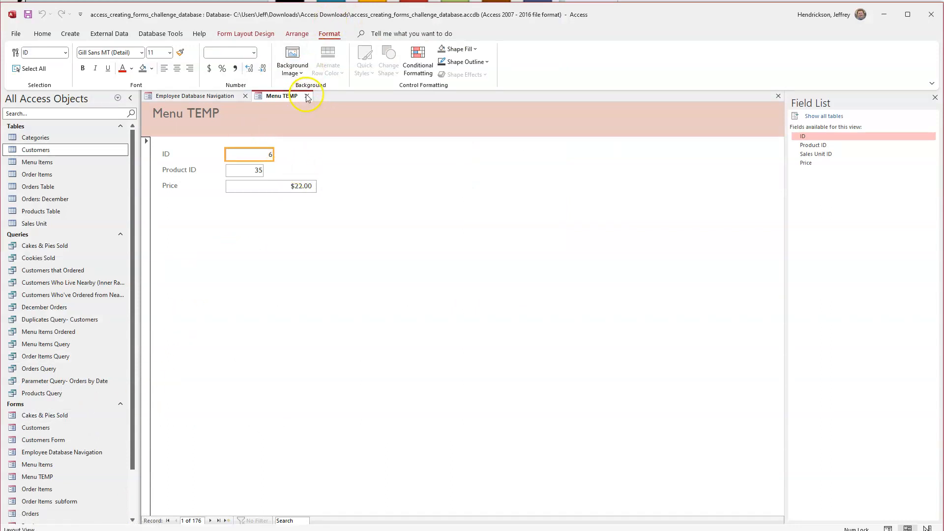
- Close Menu TEMP and open the Order Items form from the Navigation Pane
click(307, 96)
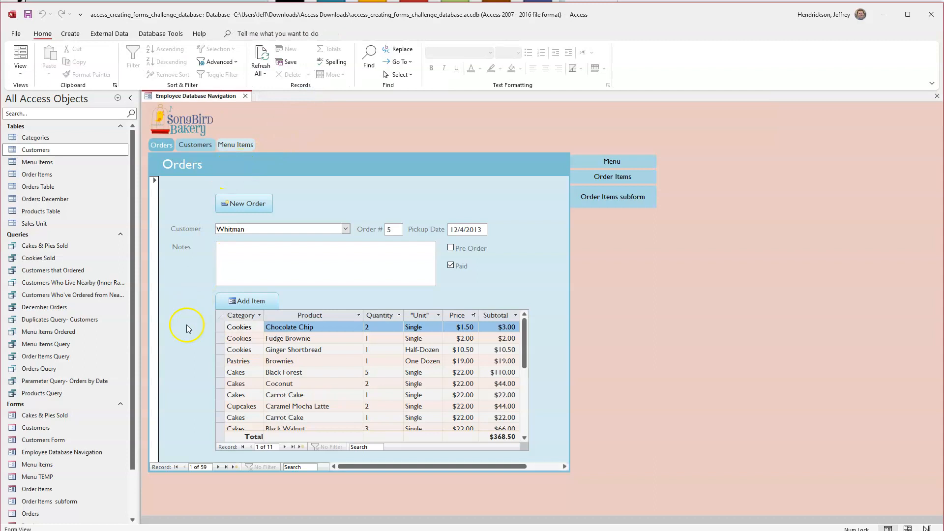
click(37, 476)
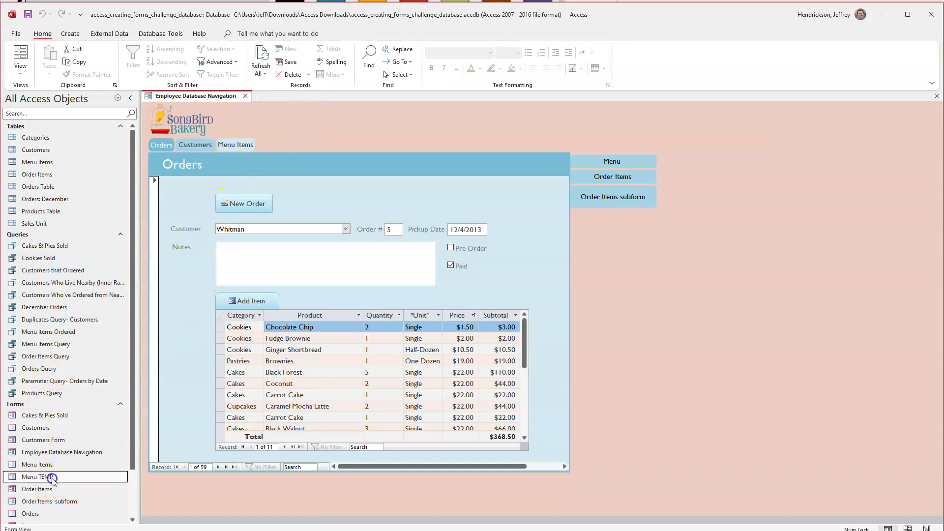
mouse_move(60, 480)
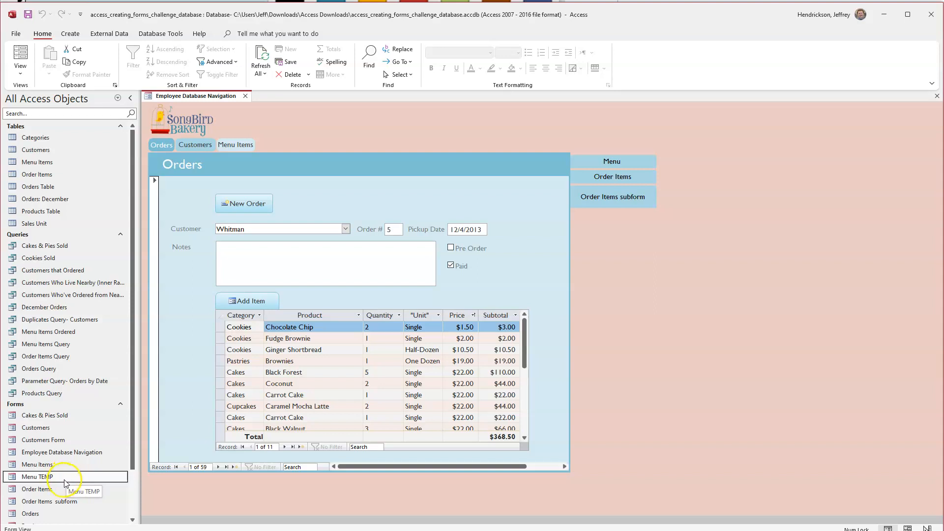
click(247, 301)
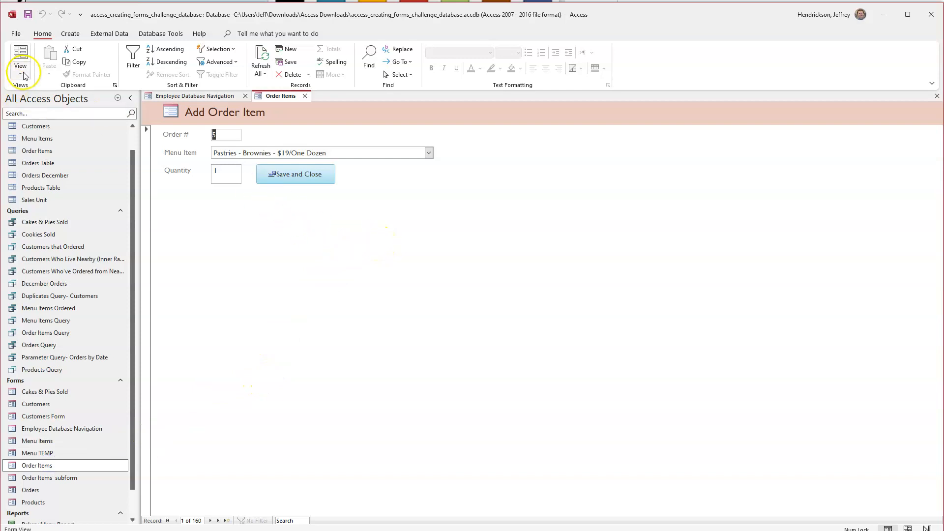
- Put the Order Items form into Layout View for editing
click(20, 59)
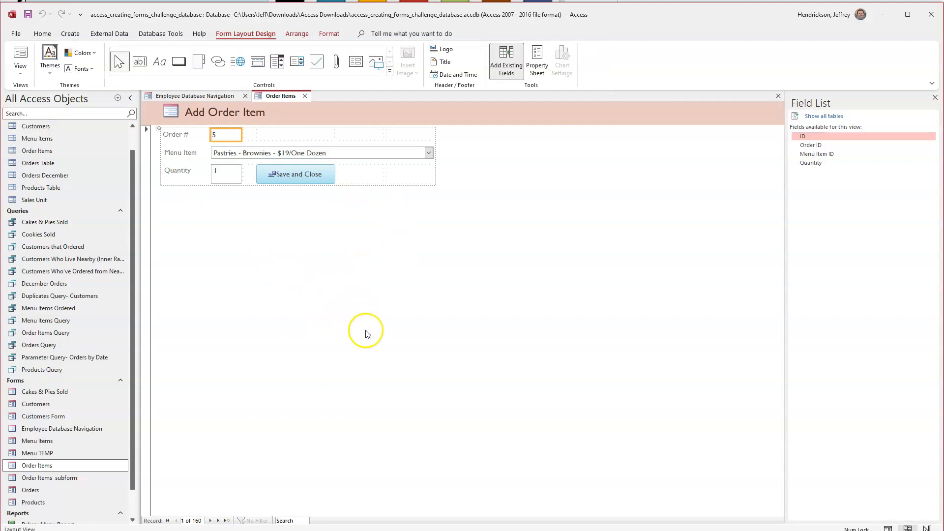
mouse_move(385, 137)
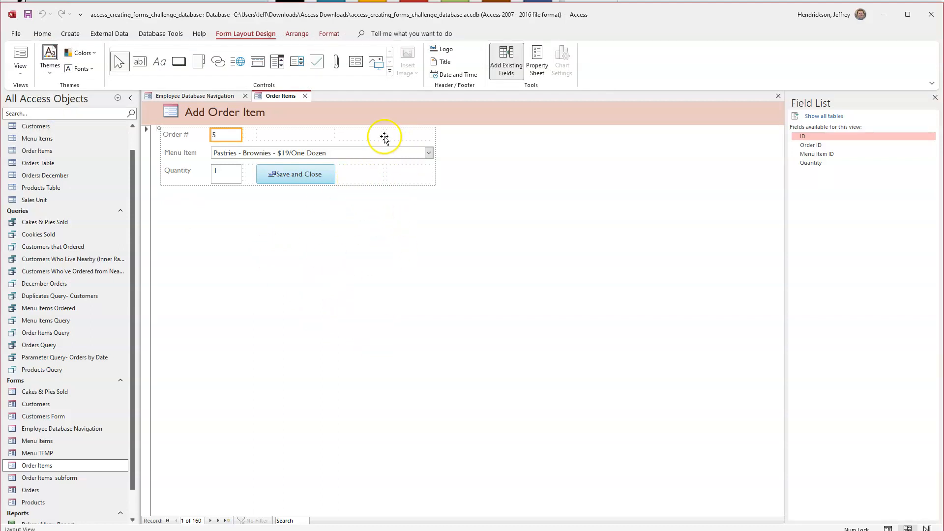
mouse_move(268, 257)
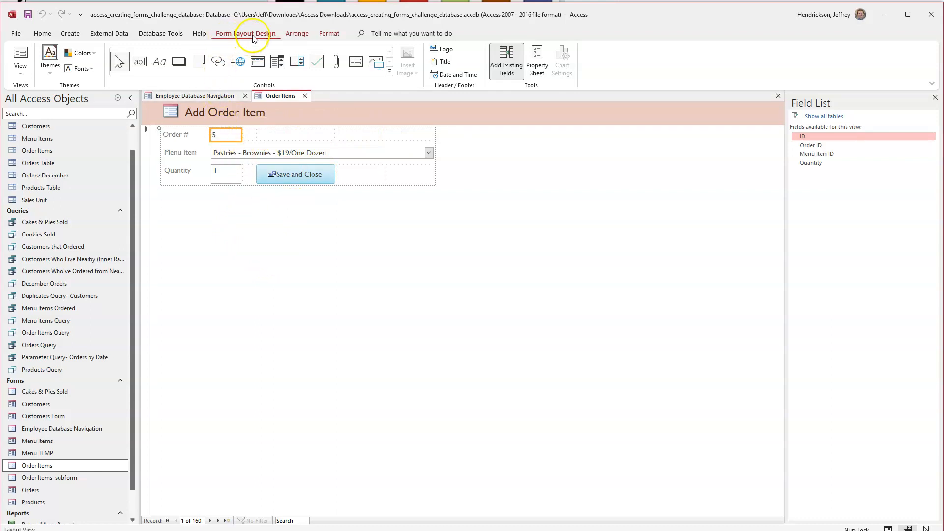
click(297, 33)
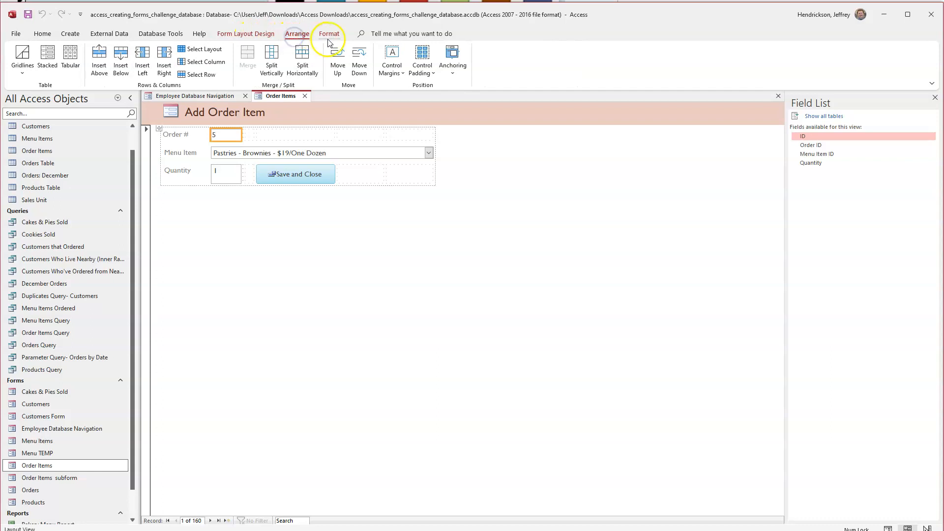
click(246, 34)
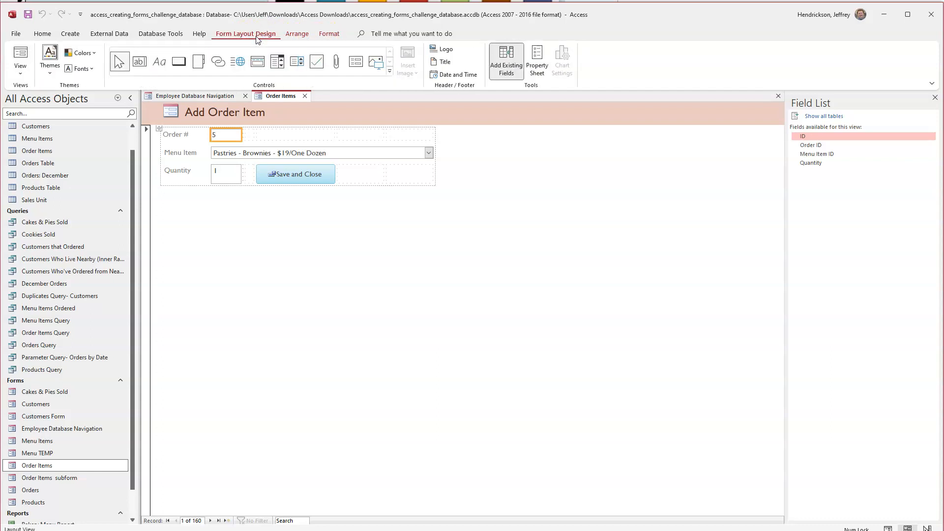
mouse_move(234, 46)
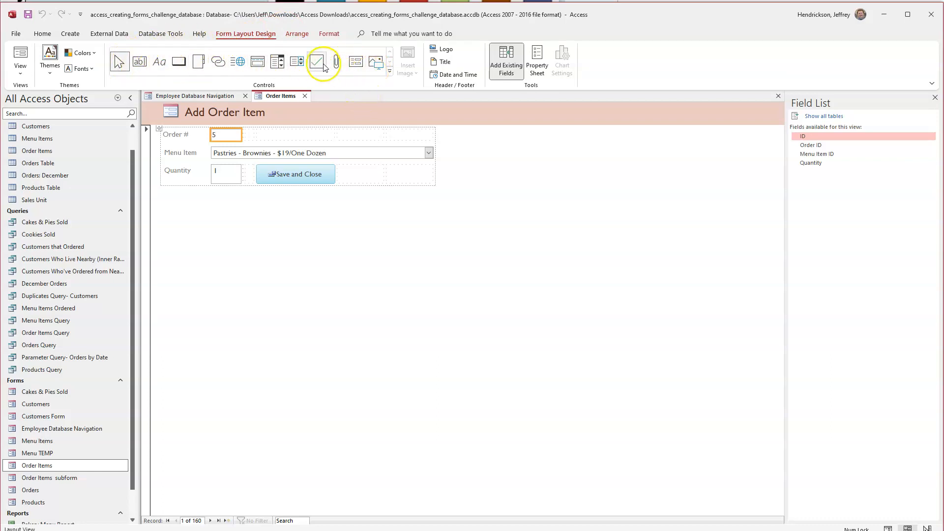
mouse_move(317, 63)
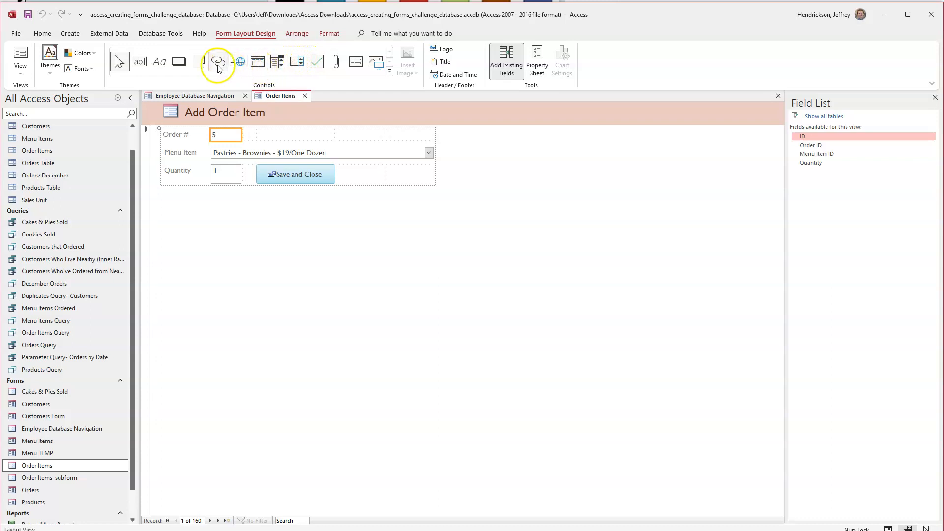
mouse_move(179, 61)
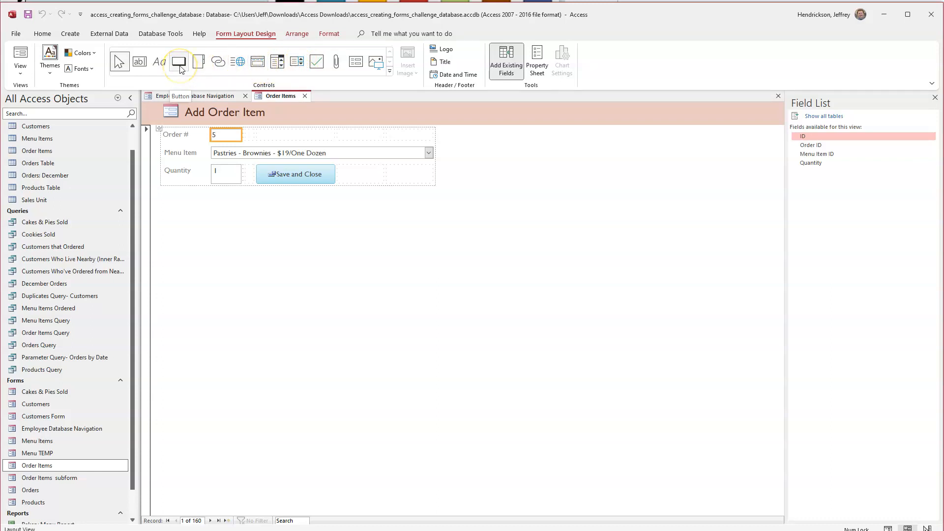
mouse_move(179, 61)
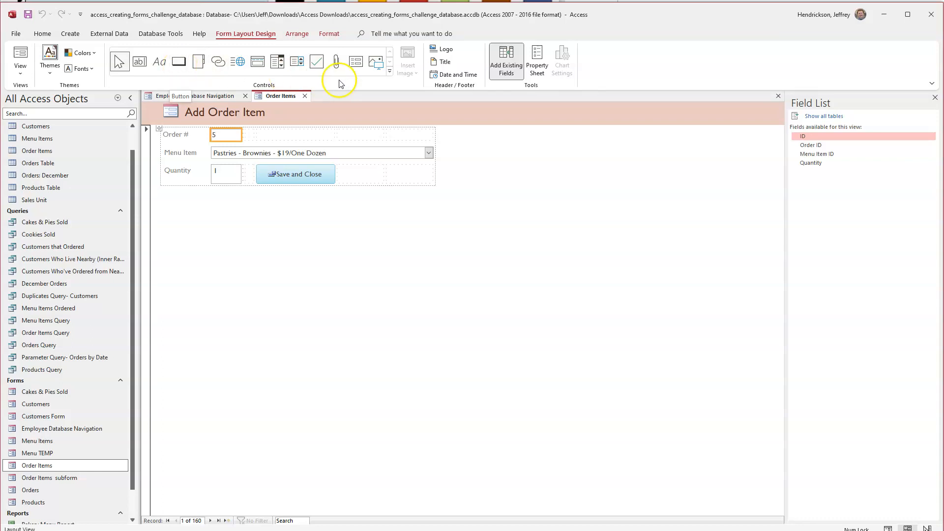
- Place a new command button beside Save and Close, launching the Command Button Wizard
click(389, 72)
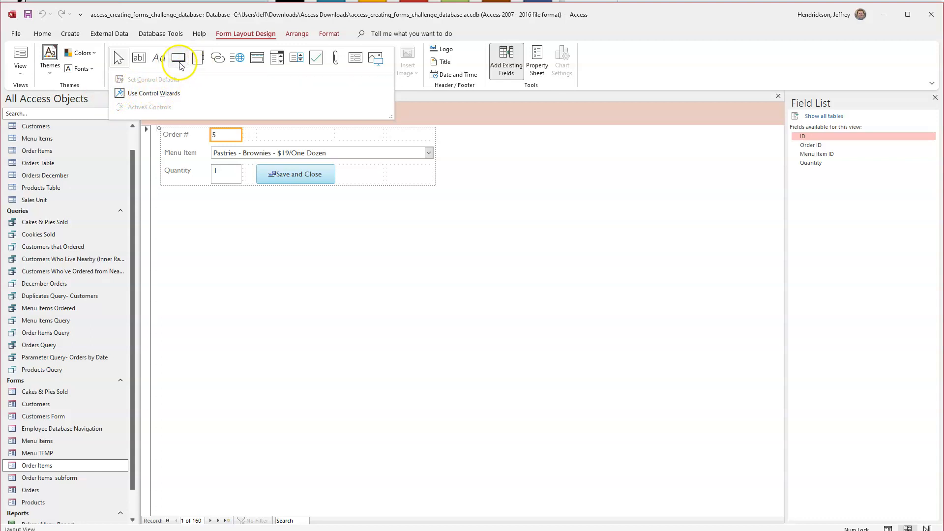
mouse_move(179, 57)
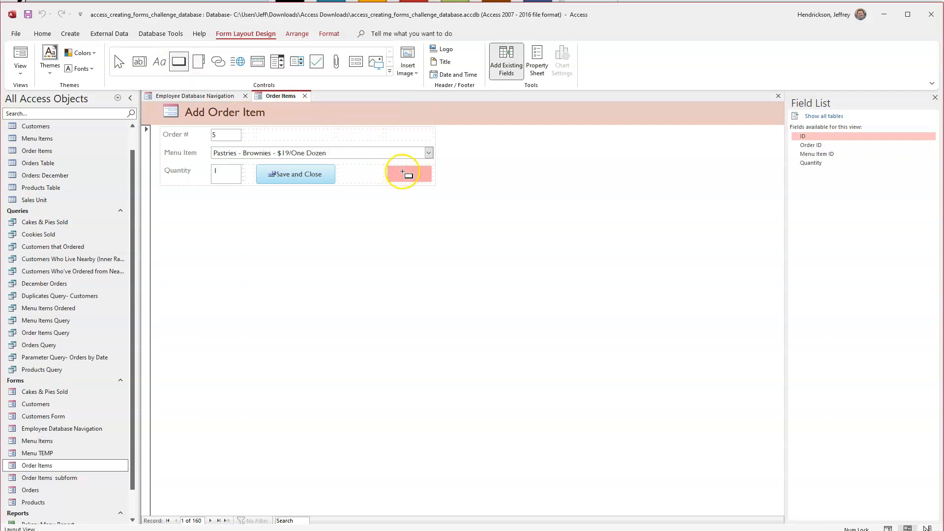
click(408, 174)
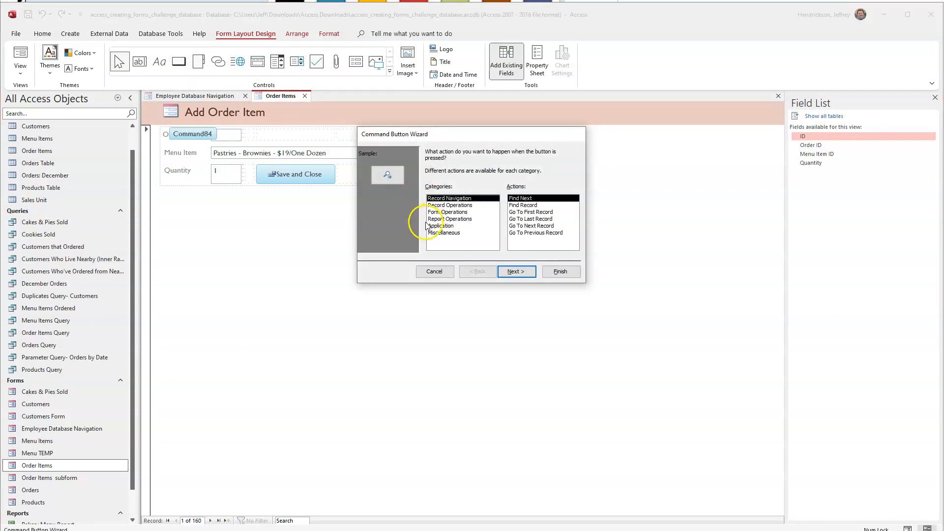
mouse_move(451, 142)
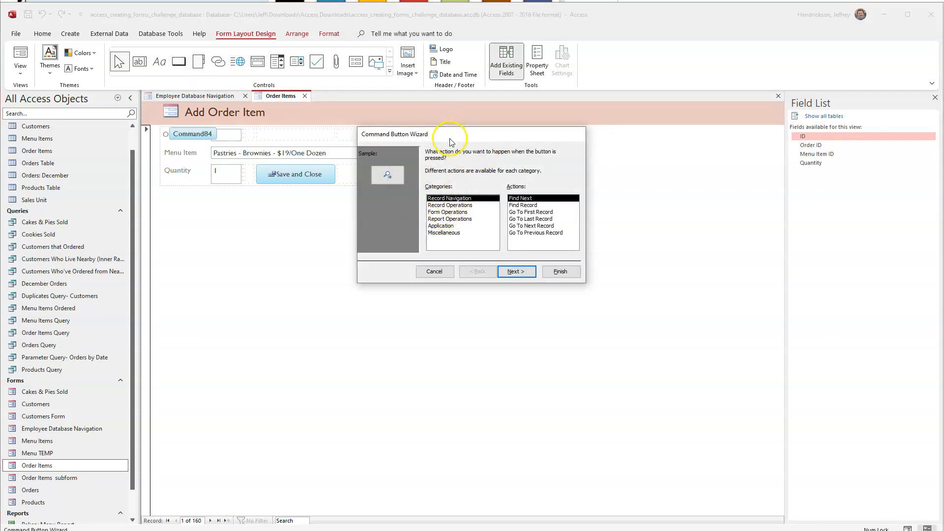
mouse_move(388, 79)
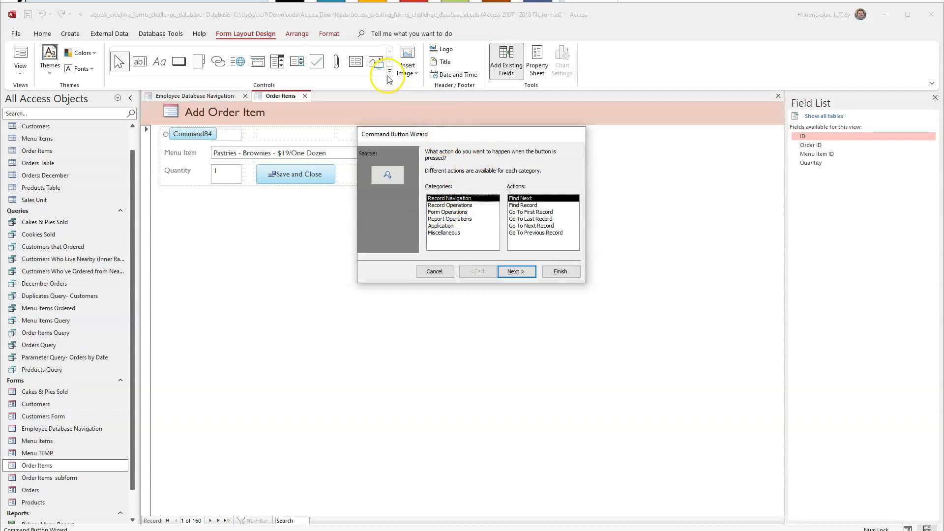
mouse_move(449, 148)
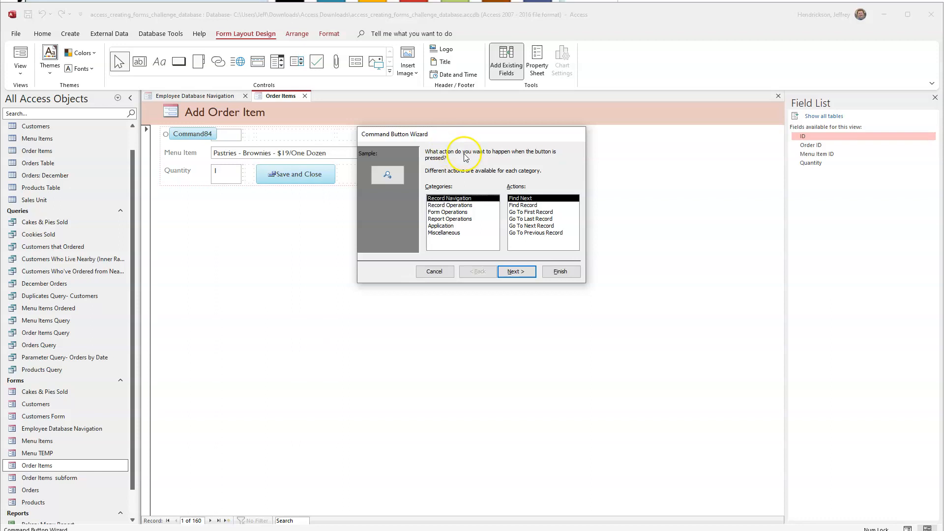
mouse_move(557, 218)
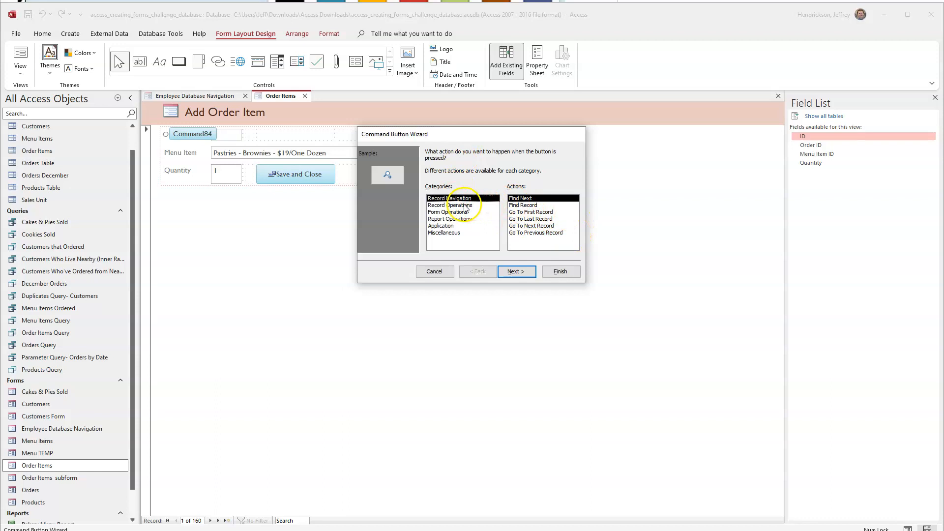
- Browse the action categories and choose Application > Quit Application for the button
click(450, 205)
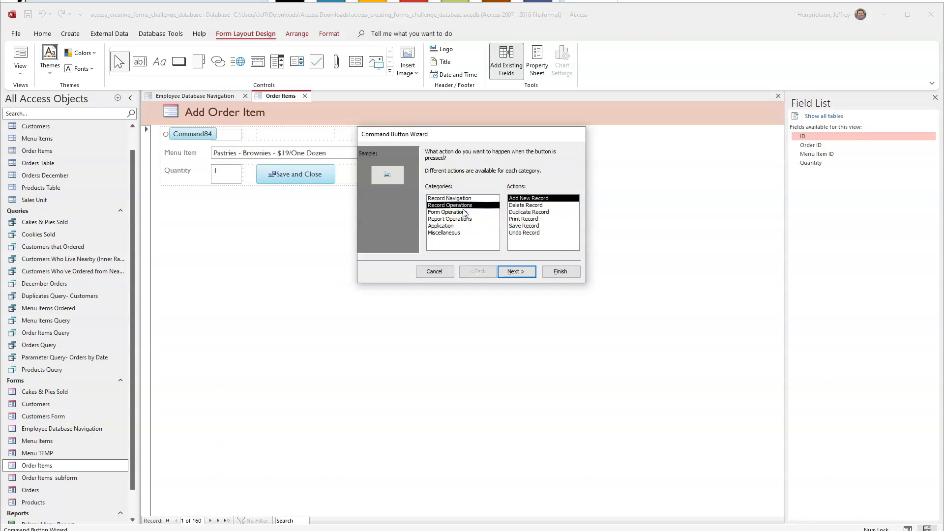
click(449, 218)
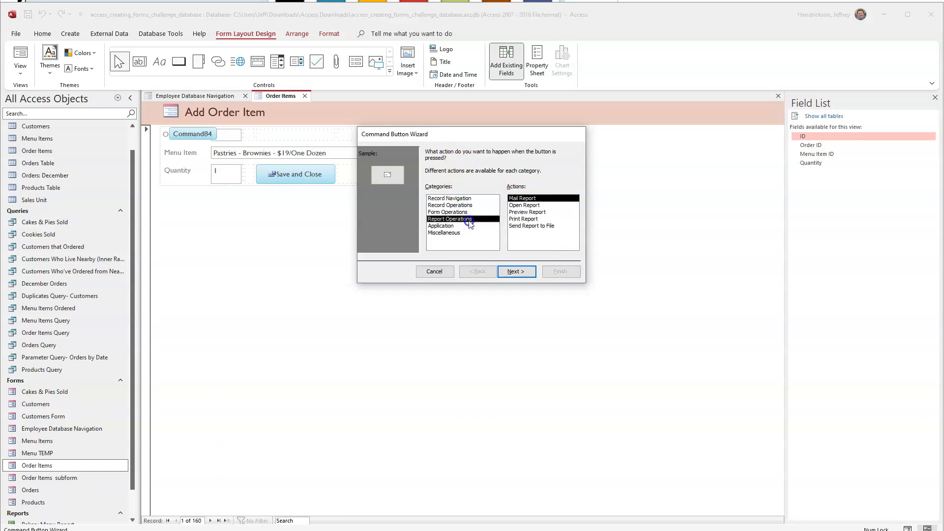
click(443, 233)
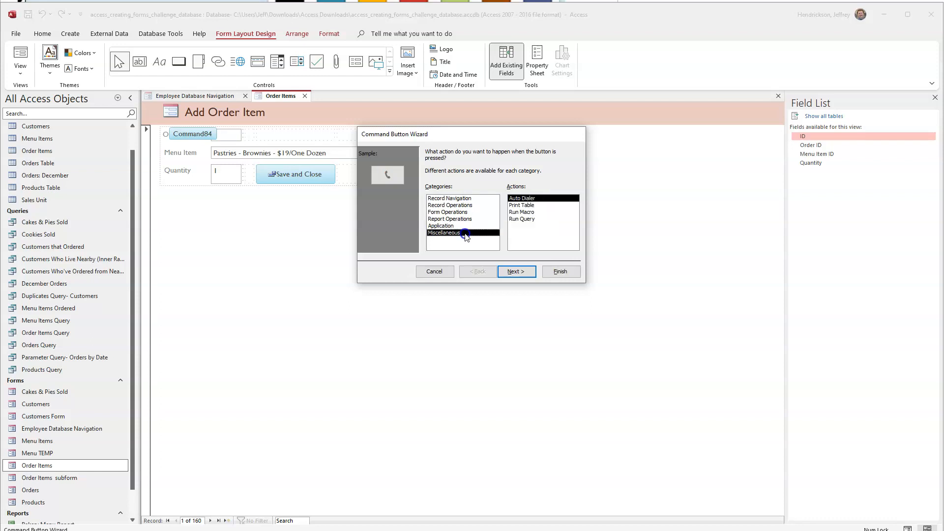
click(440, 226)
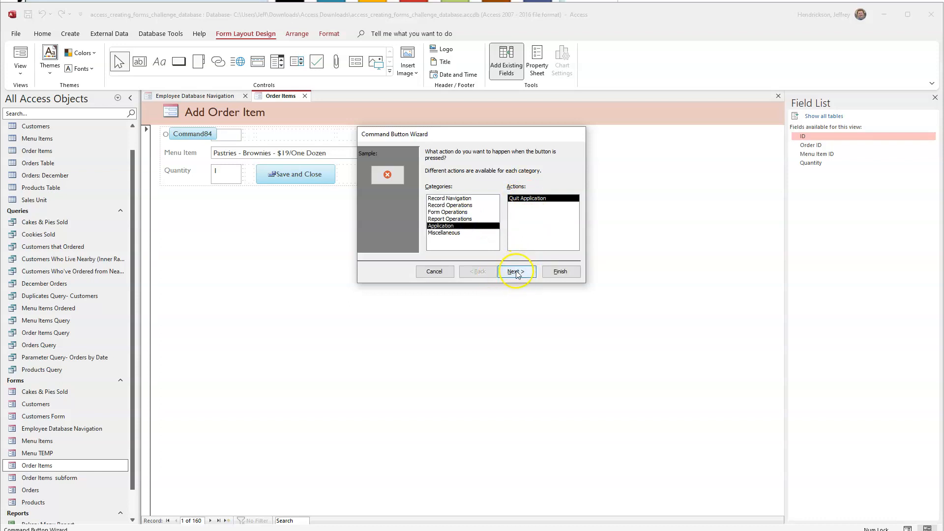
click(514, 272)
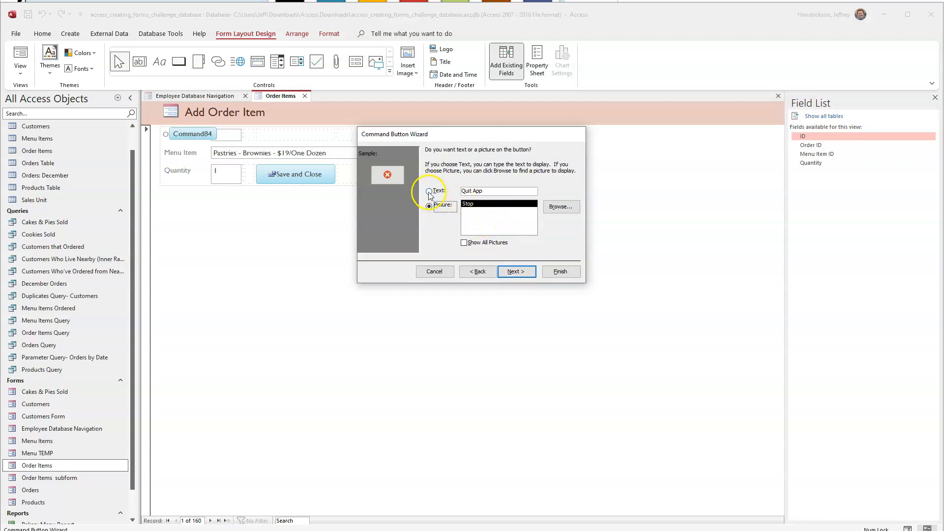
- Make the button show the text Quit App, name it Quit App and finish the wizard
click(429, 191)
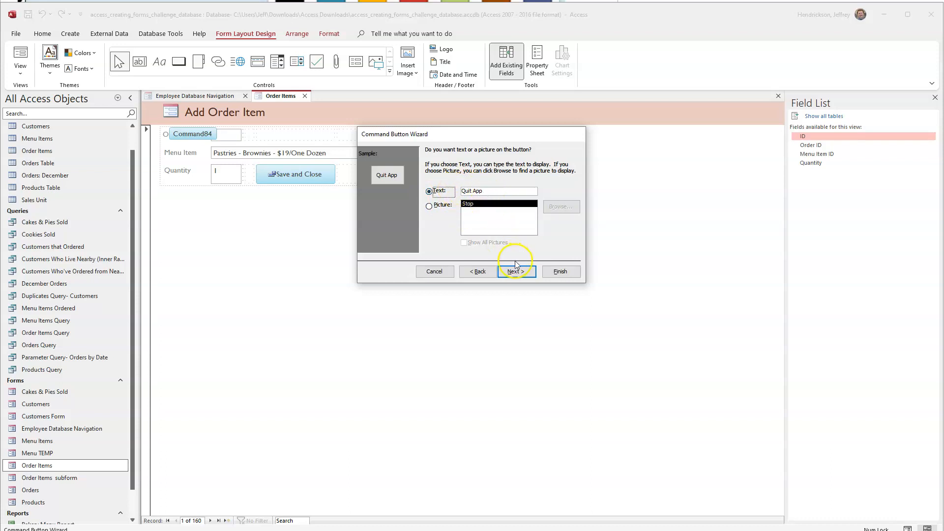
click(514, 271)
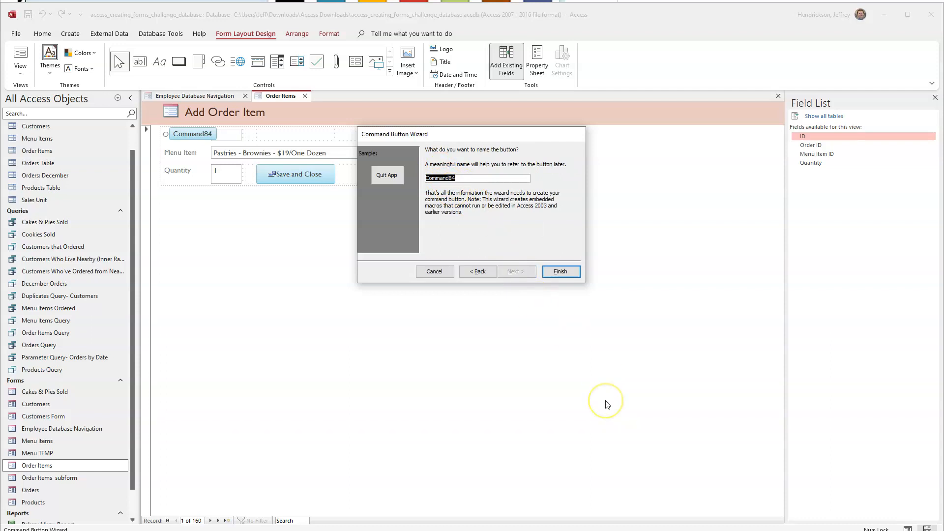
text(Quit)
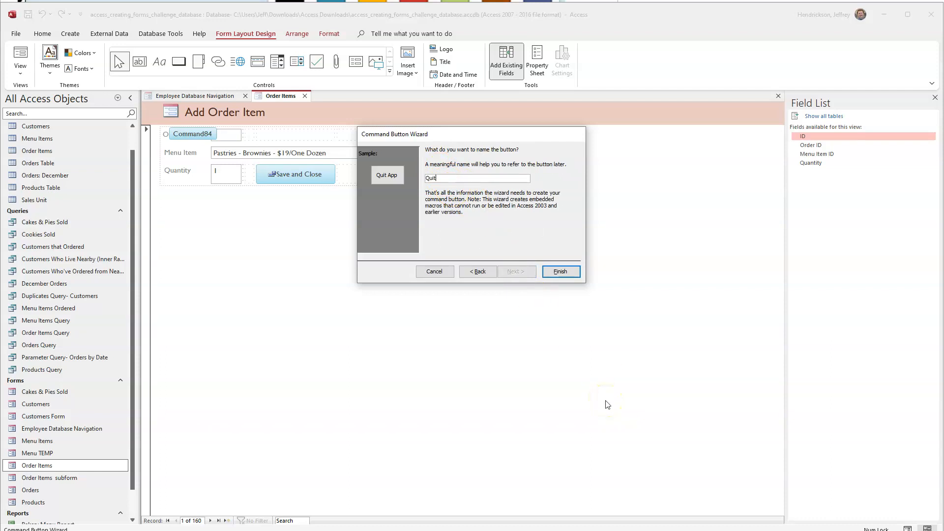
text(App)
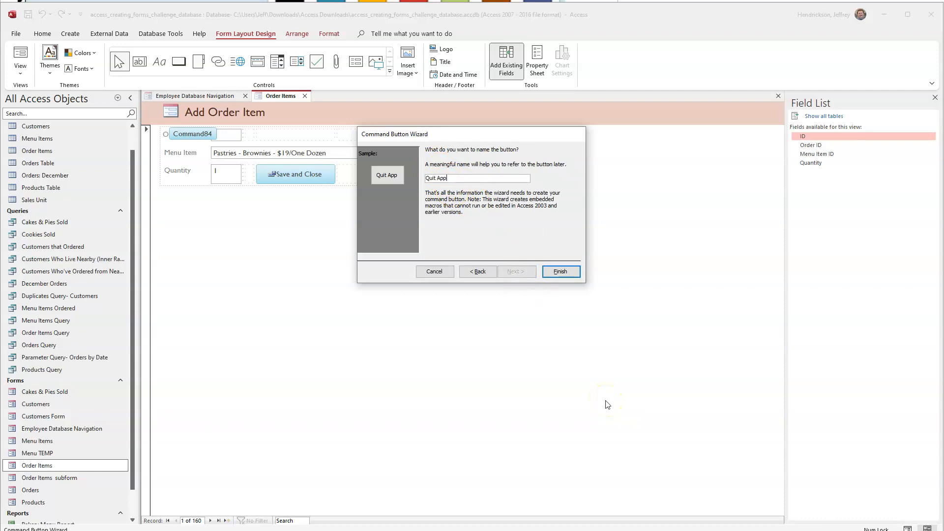
click(559, 271)
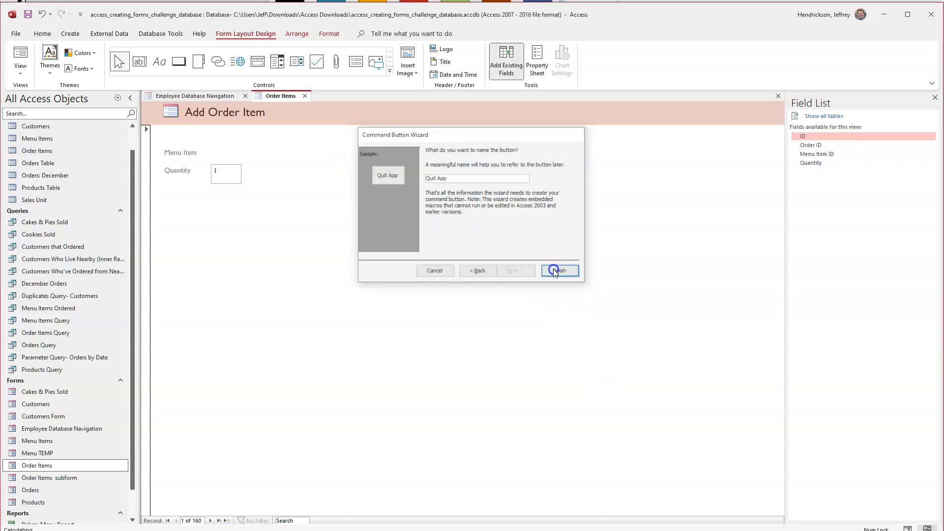
- Confirm the wizard's final step, leaving the Quit App button beside Save and Close
click(558, 270)
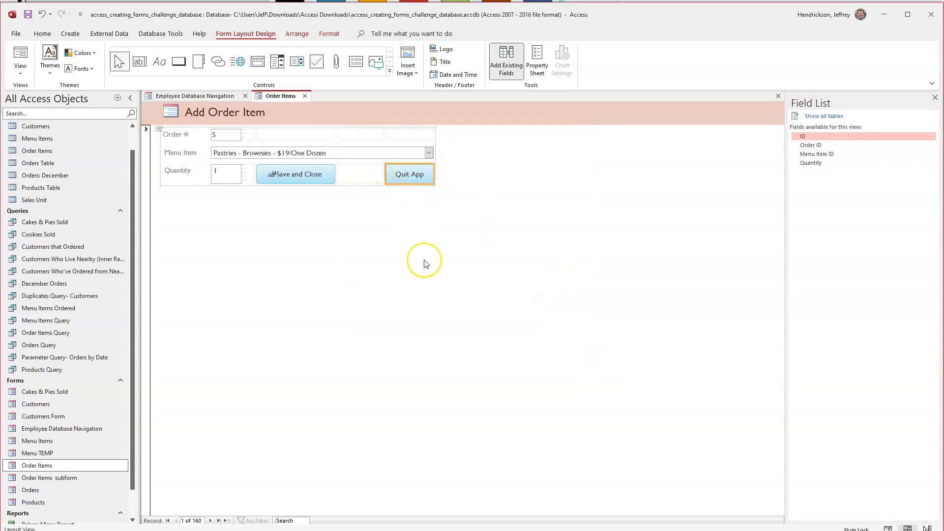
mouse_move(406, 259)
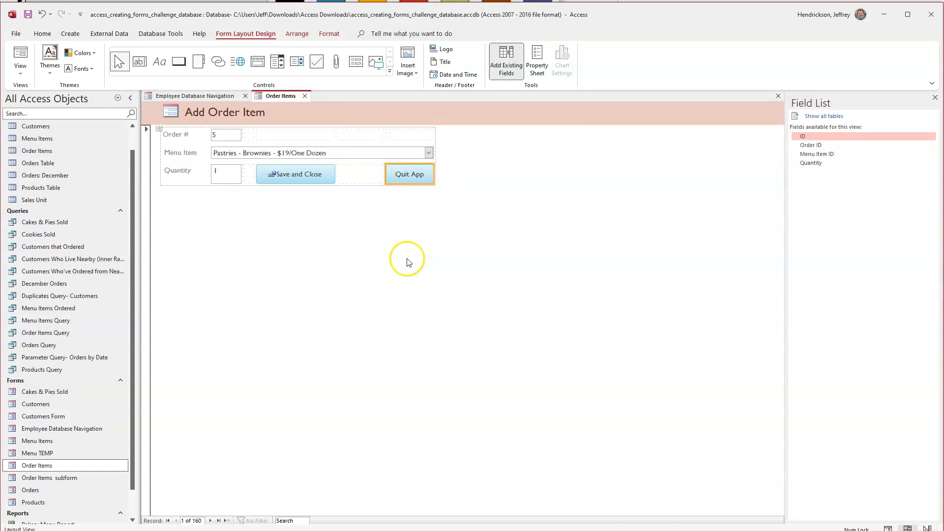
mouse_move(89, 69)
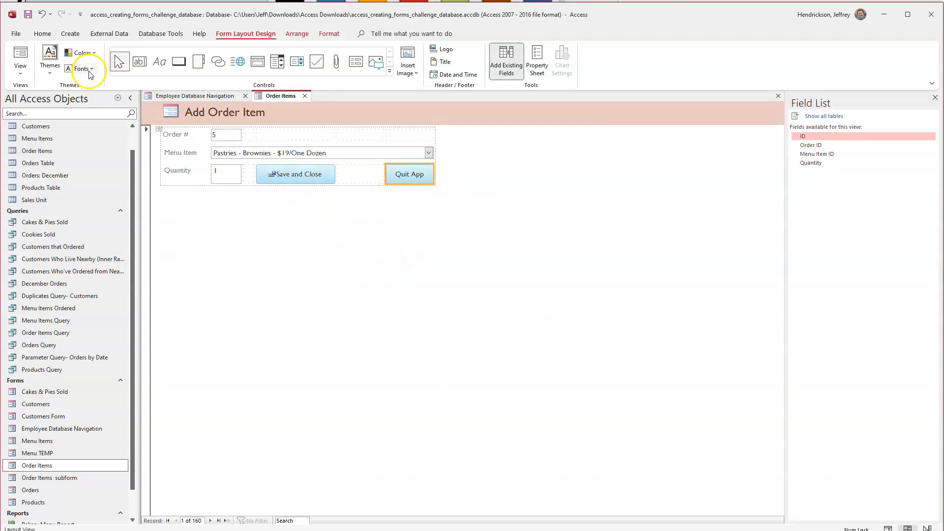
mouse_move(423, 317)
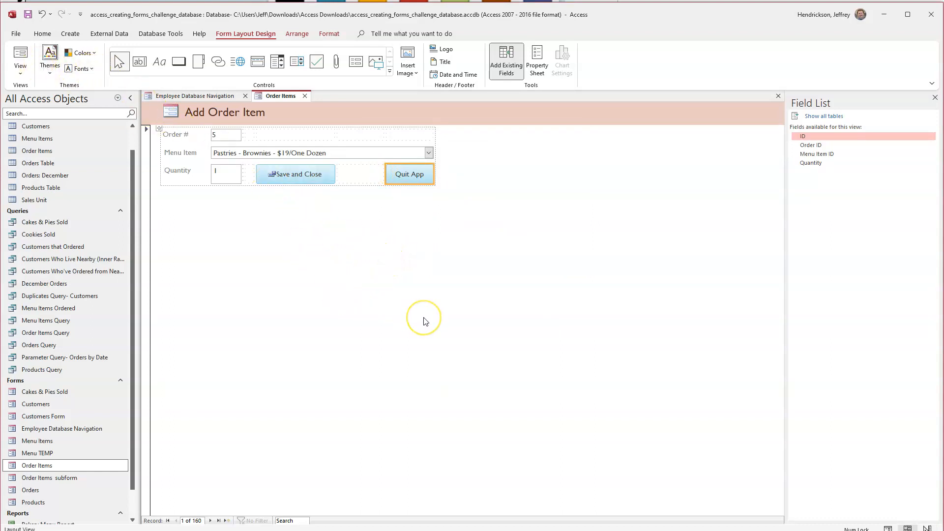
mouse_move(423, 318)
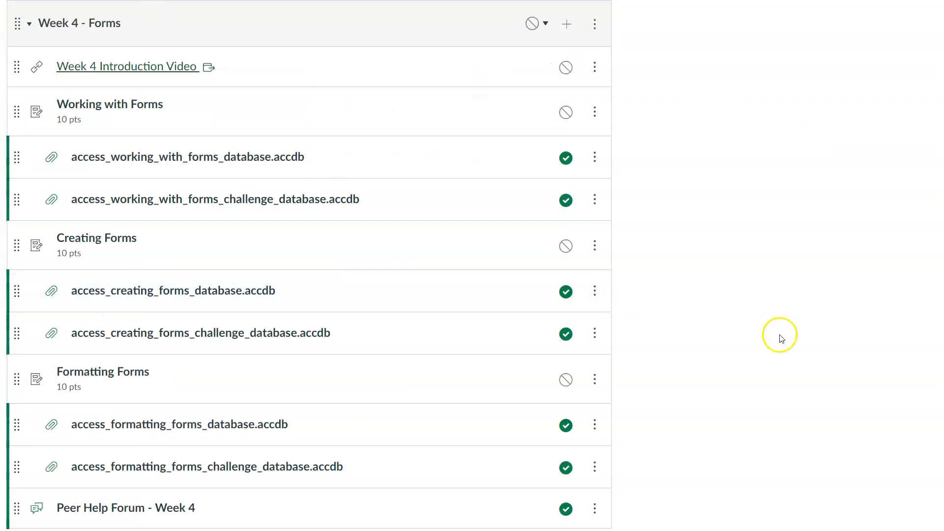
mouse_move(795, 350)
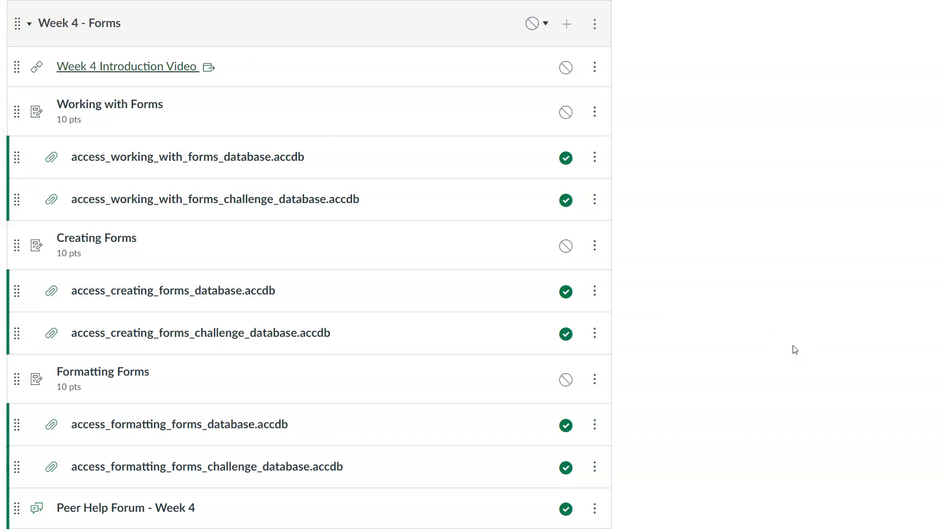